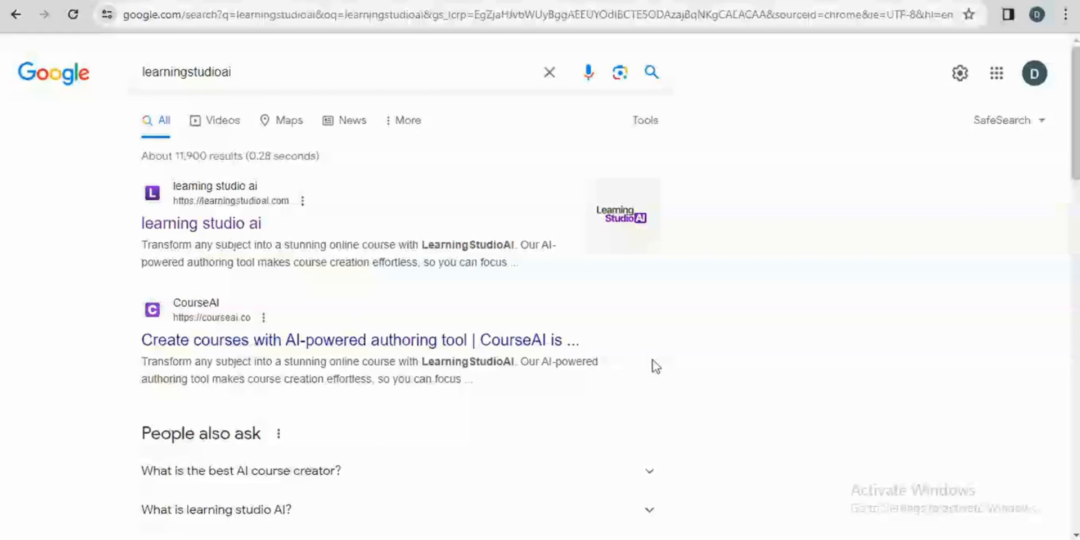
- Go to learningstudioai.com from the Google results and reach its course-subject entry field
left_click(200, 223)
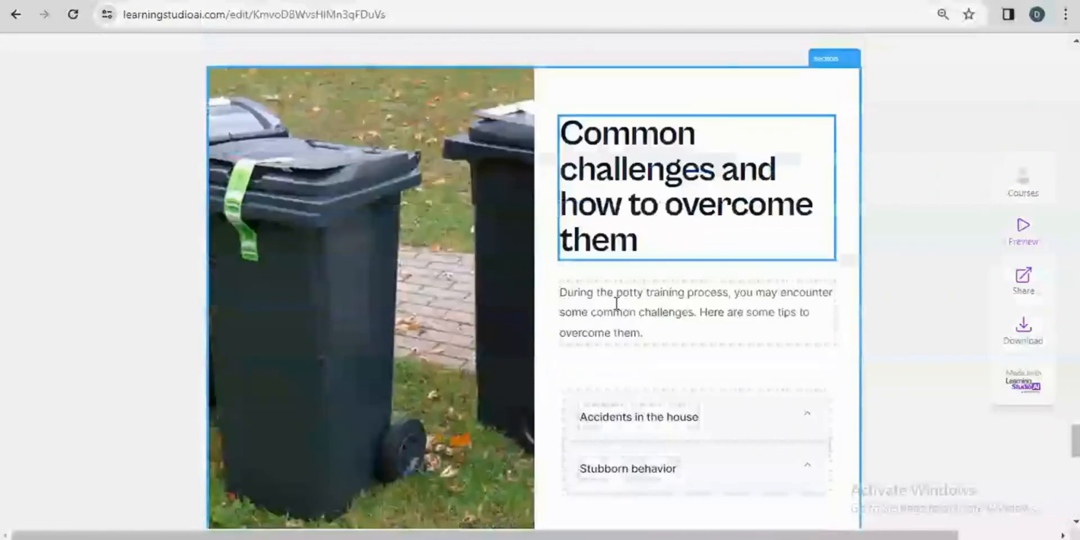
scroll("down", 3)
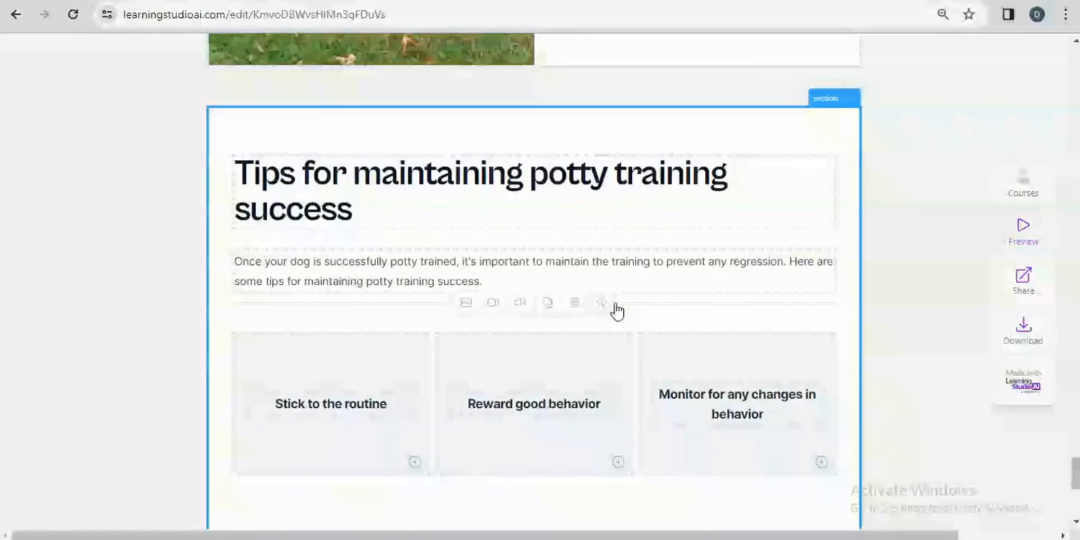
scroll("down", 3)
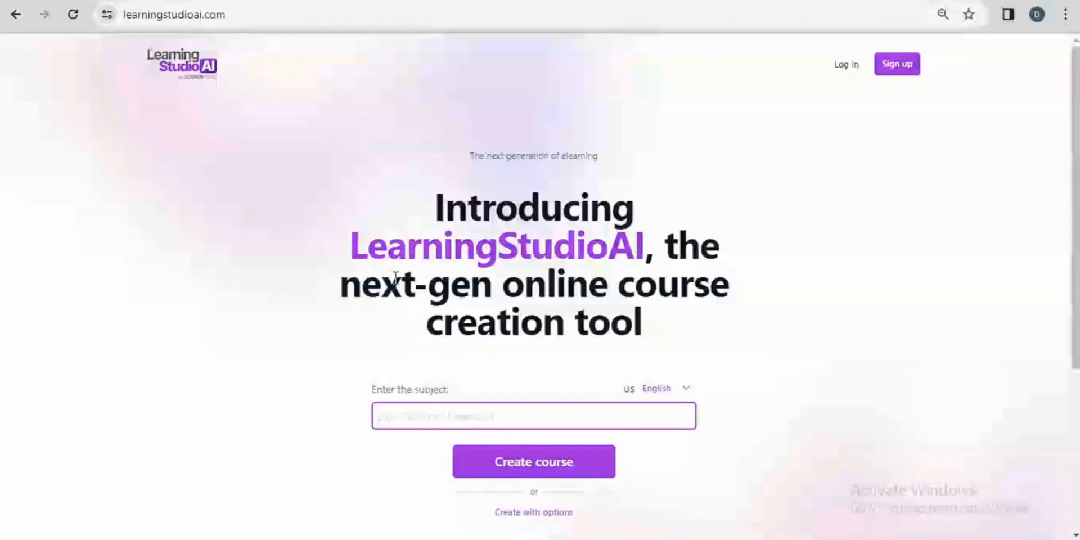
left_click(533, 416)
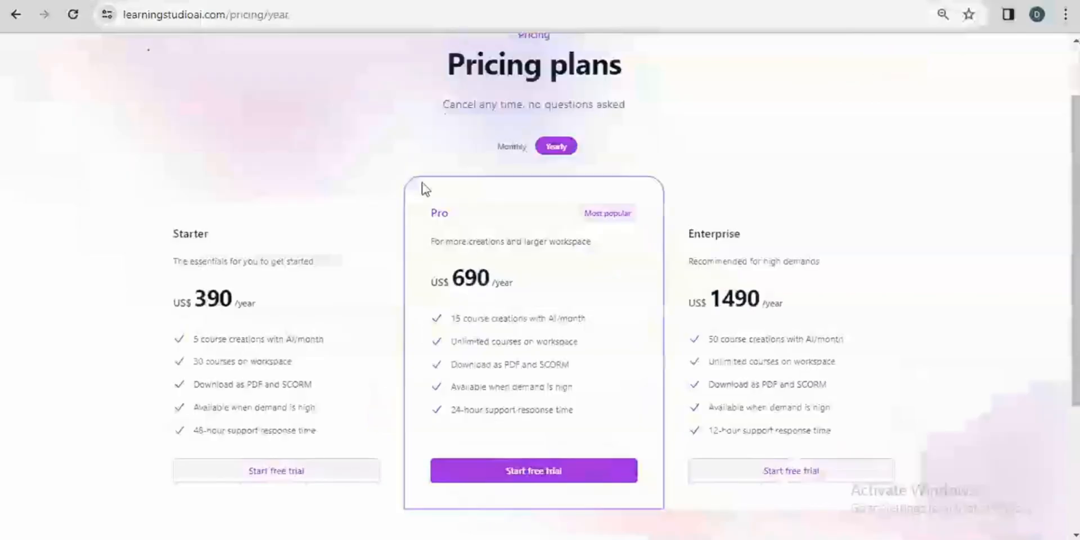
mouse_move(359, 241)
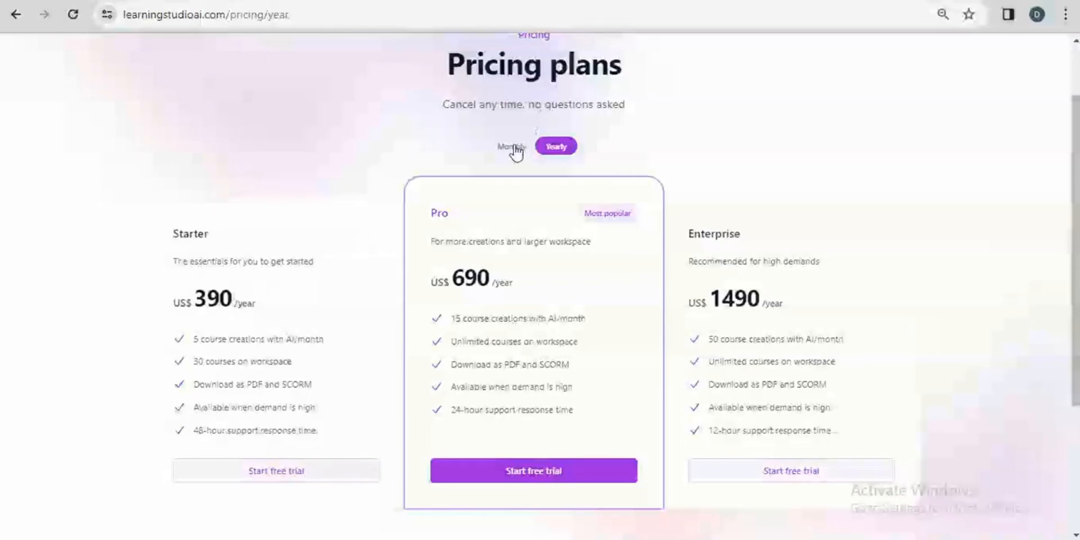
left_click(510, 146)
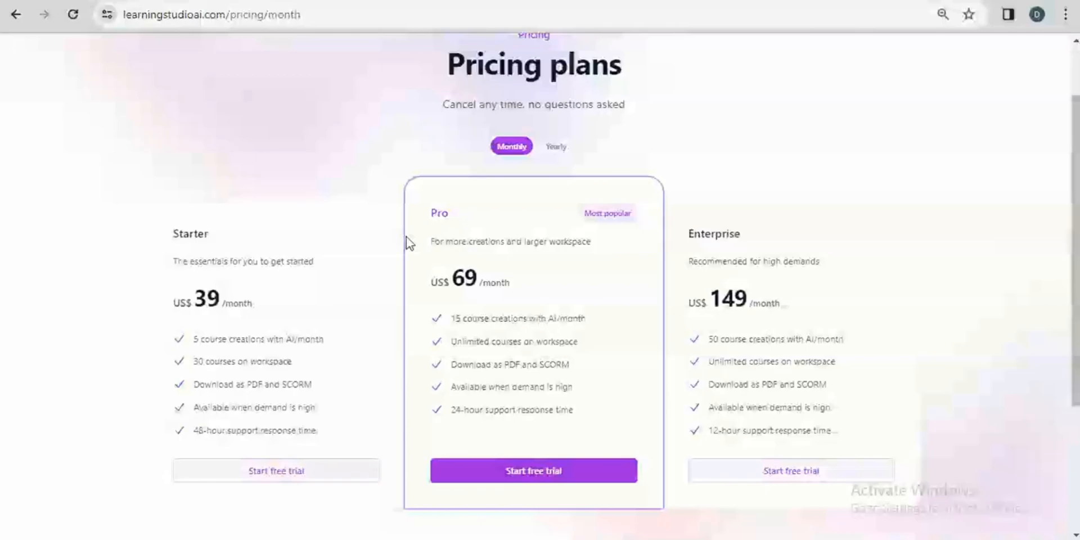
left_click(555, 147)
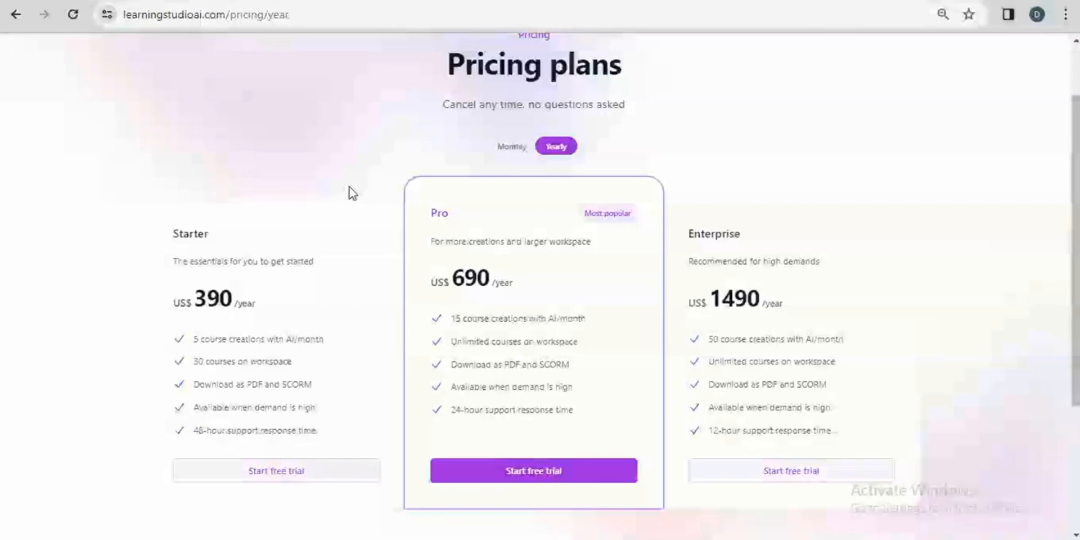
mouse_move(281, 328)
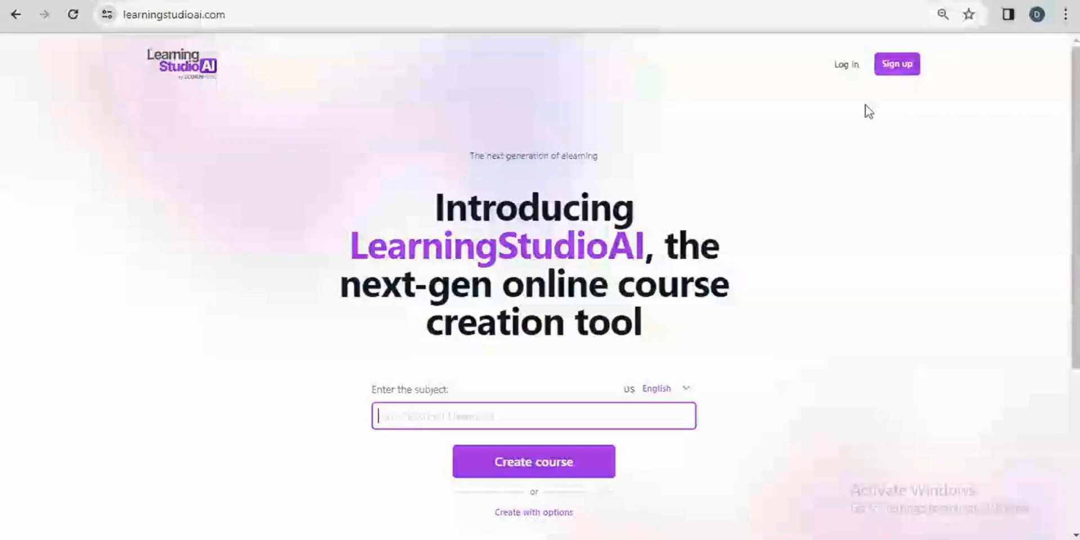
- Register a free account as a Corporate training professional and submit the sign-up form
left_click(897, 63)
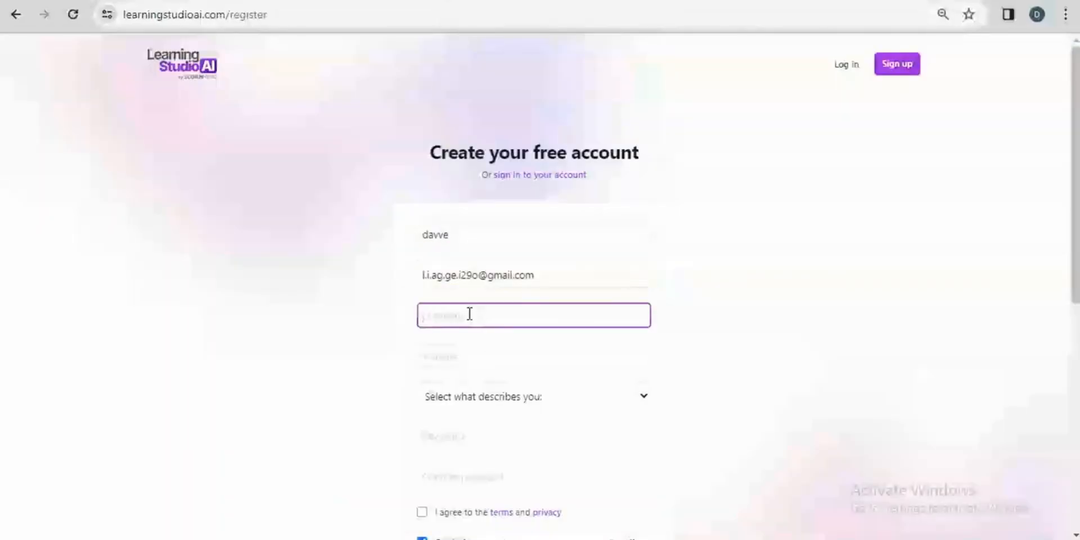
type("kdkd")
left_click(533, 357)
type("hr")
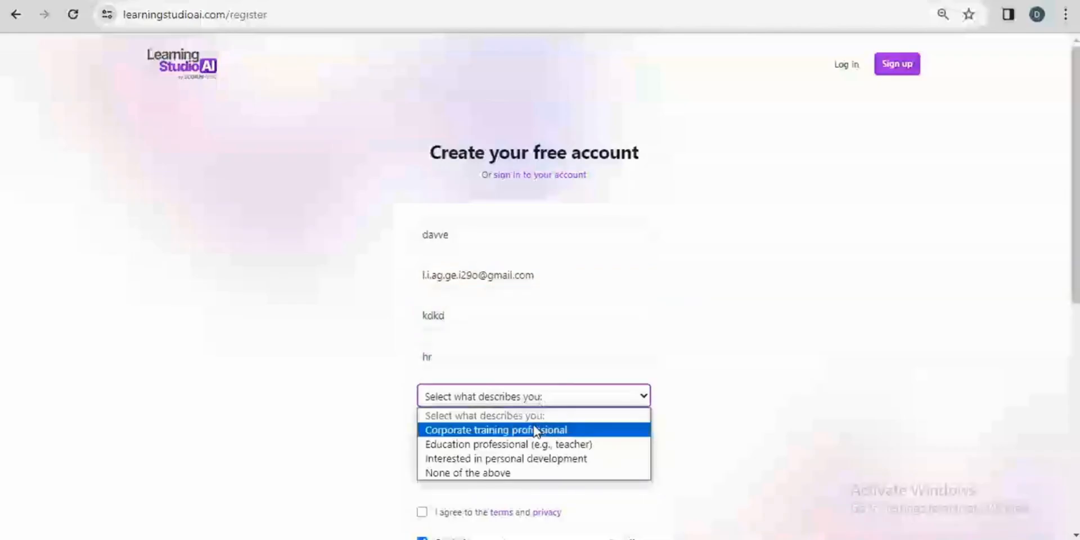
left_click(496, 430)
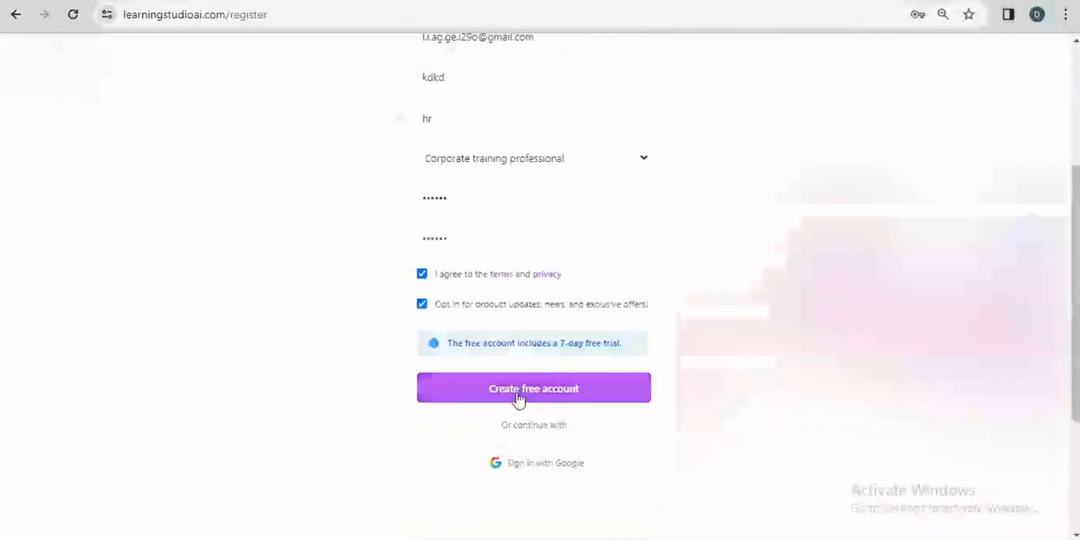
mouse_move(576, 347)
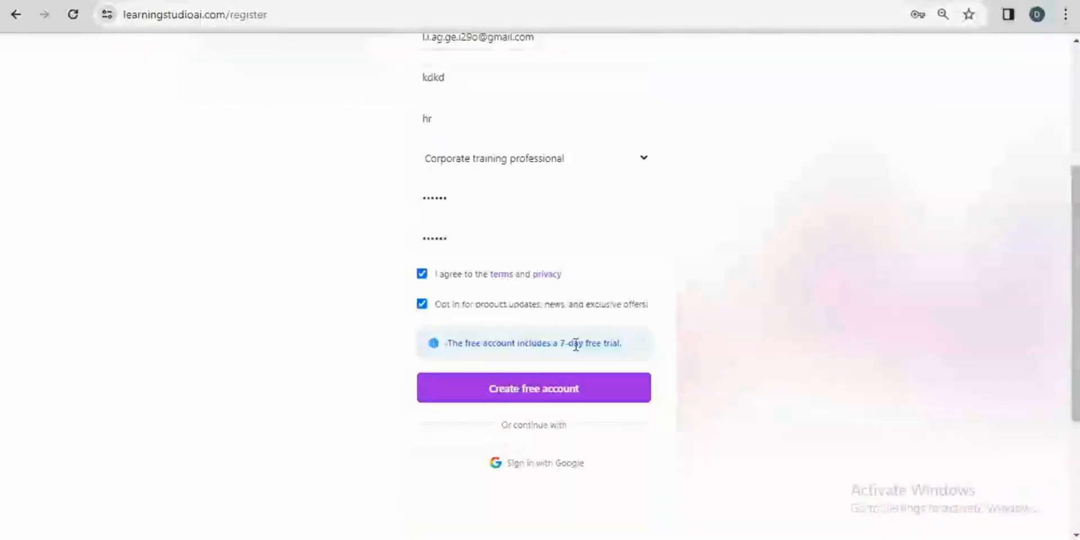
mouse_move(548, 401)
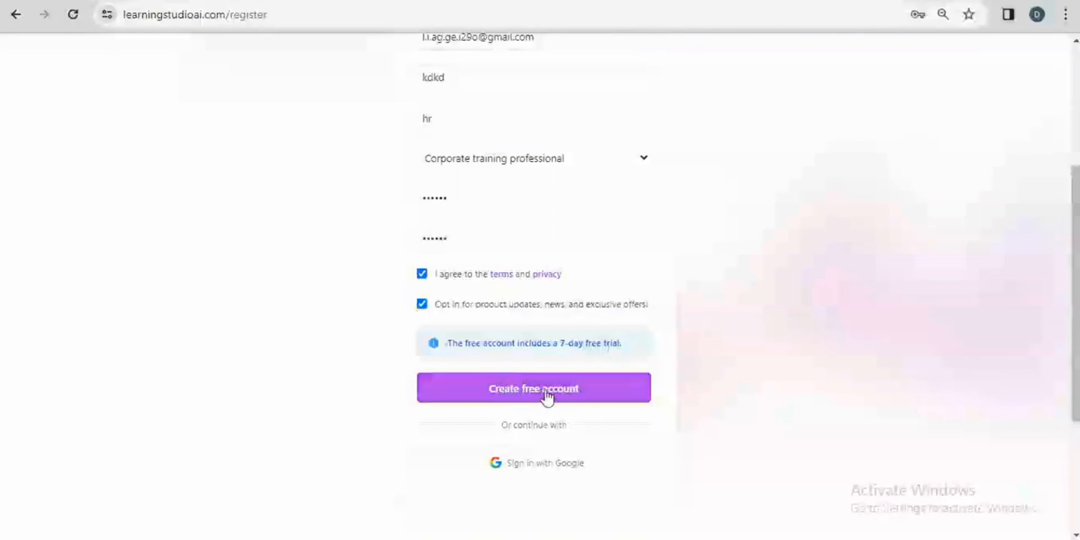
left_click(534, 388)
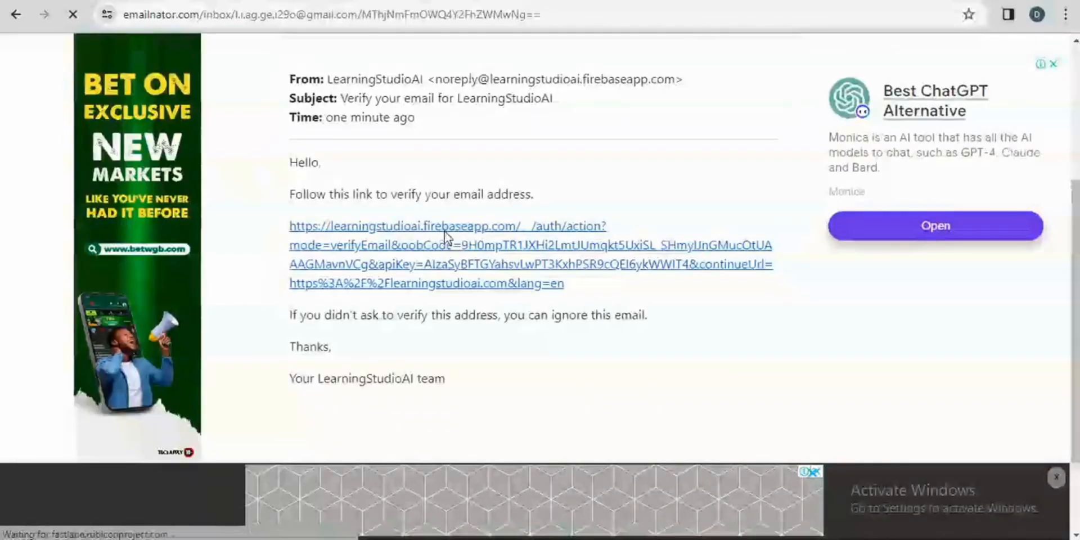
- Follow the verification link in the LearningStudioAI email to confirm the new account
left_click(436, 226)
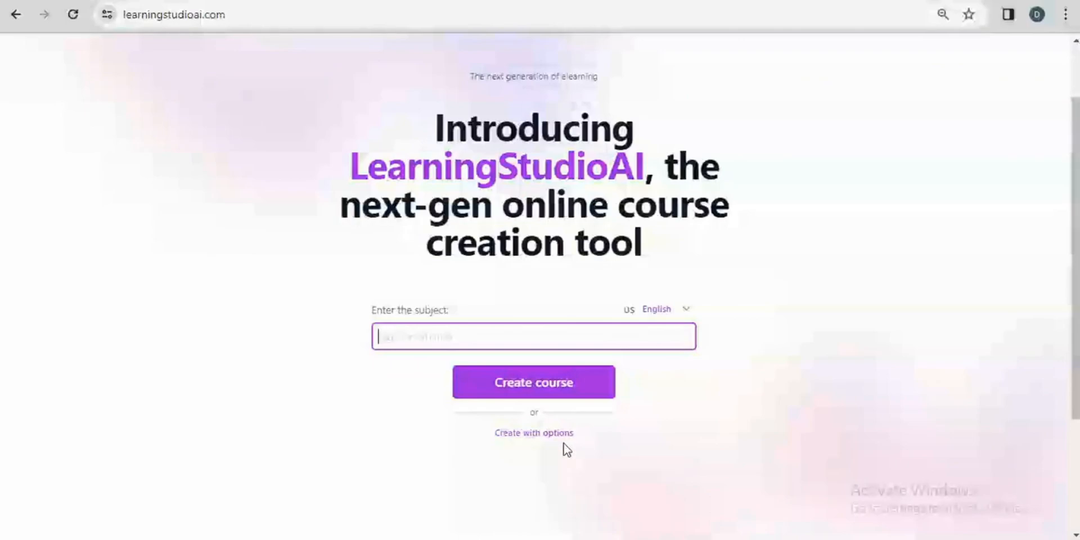
- Create the course via the Guided option with an AI-suggested outline and confirm generation
left_click(535, 432)
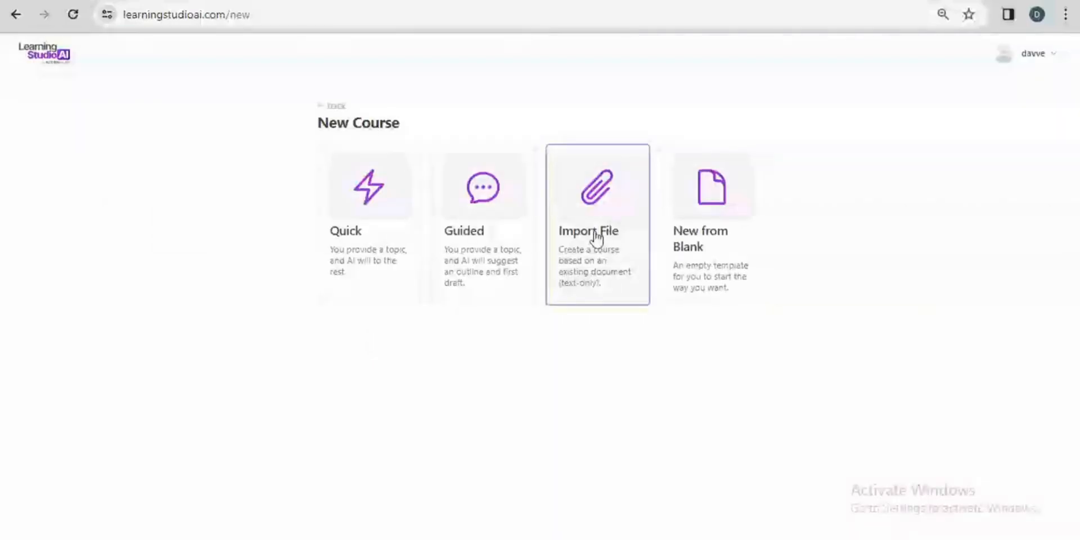
mouse_move(356, 362)
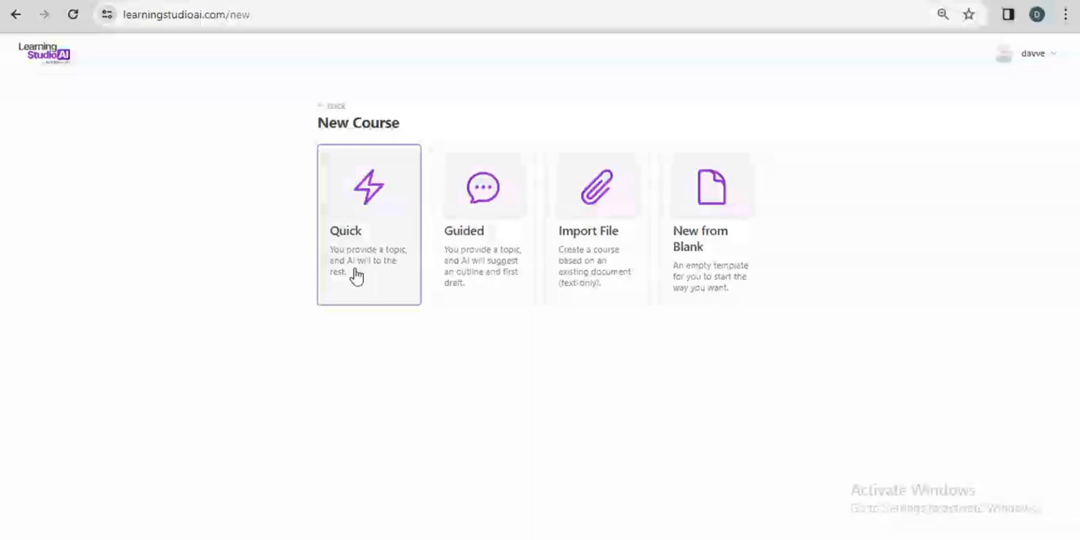
left_click(481, 187)
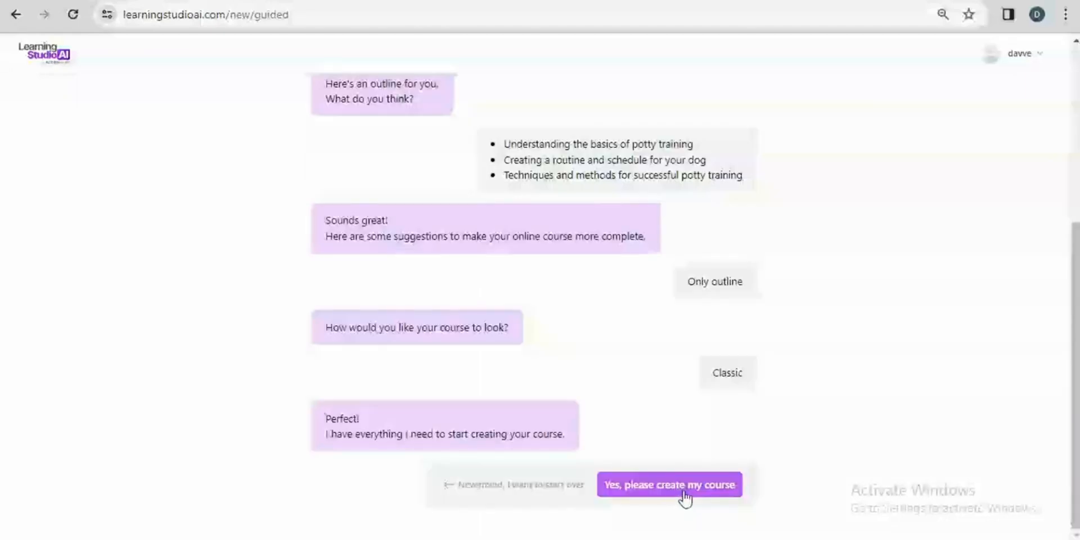
left_click(670, 484)
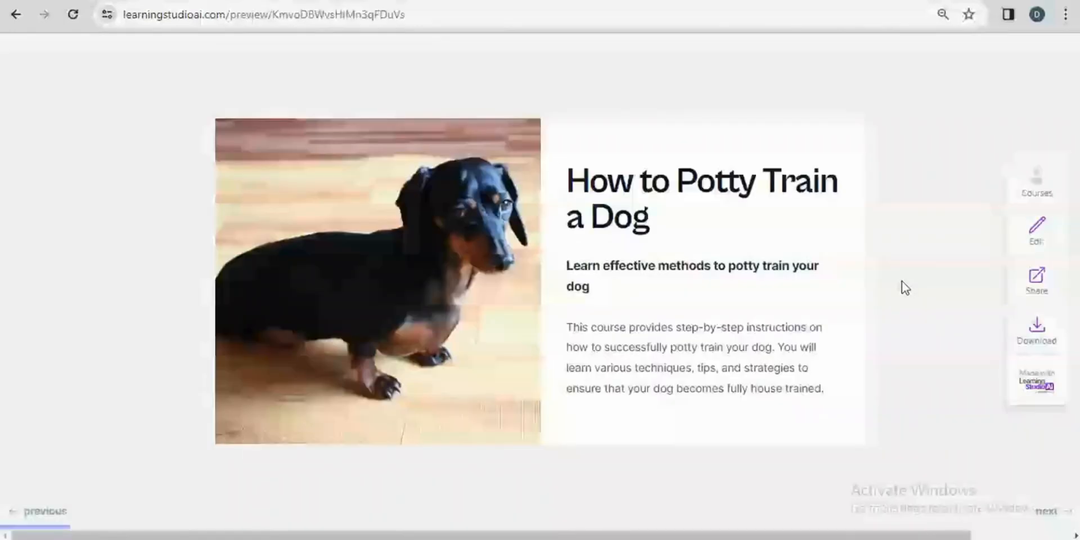
mouse_move(921, 264)
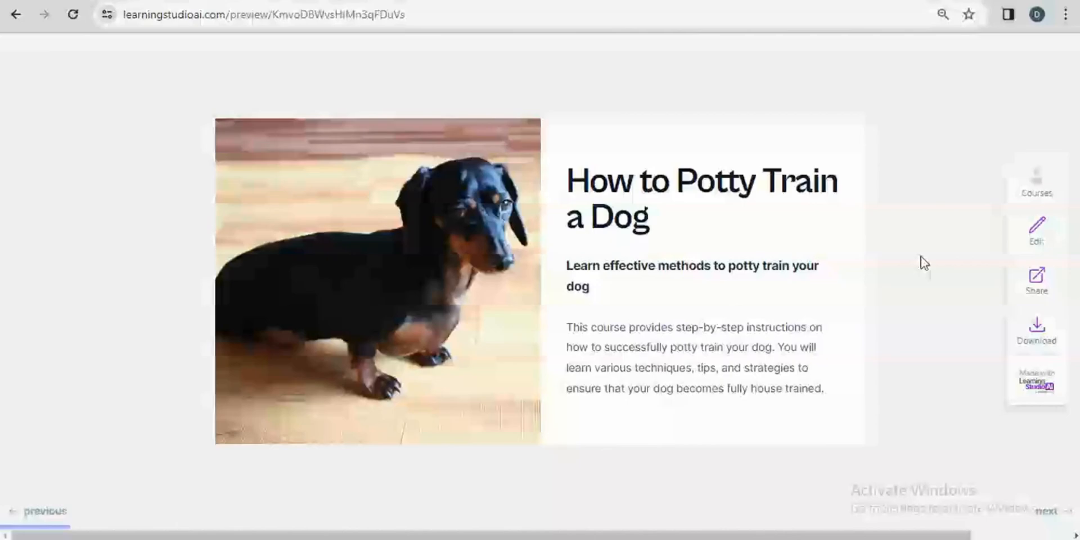
mouse_move(1022, 251)
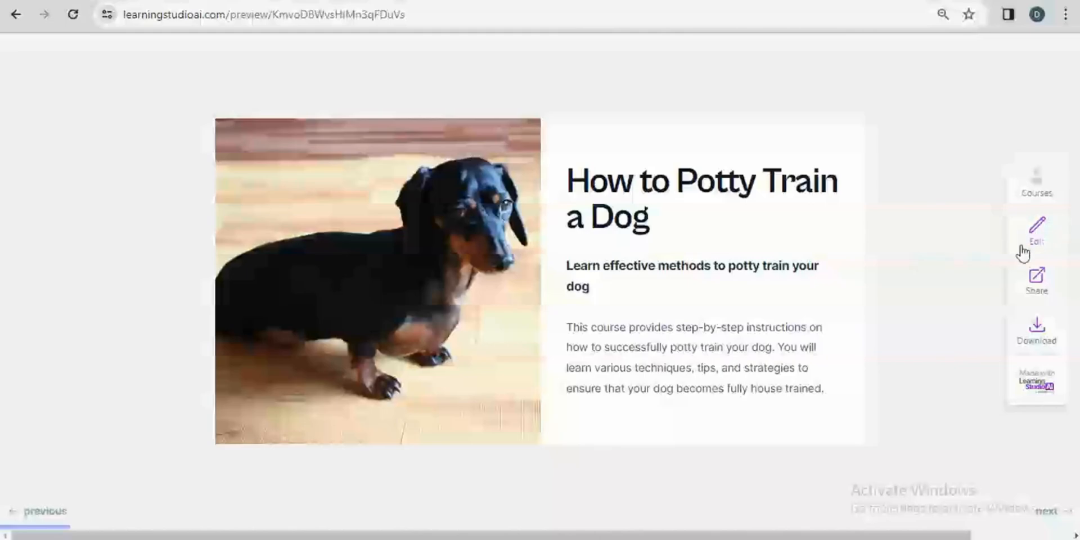
- Switch the 'How to Potty Train a Dog' preview into the course editor
left_click(1037, 238)
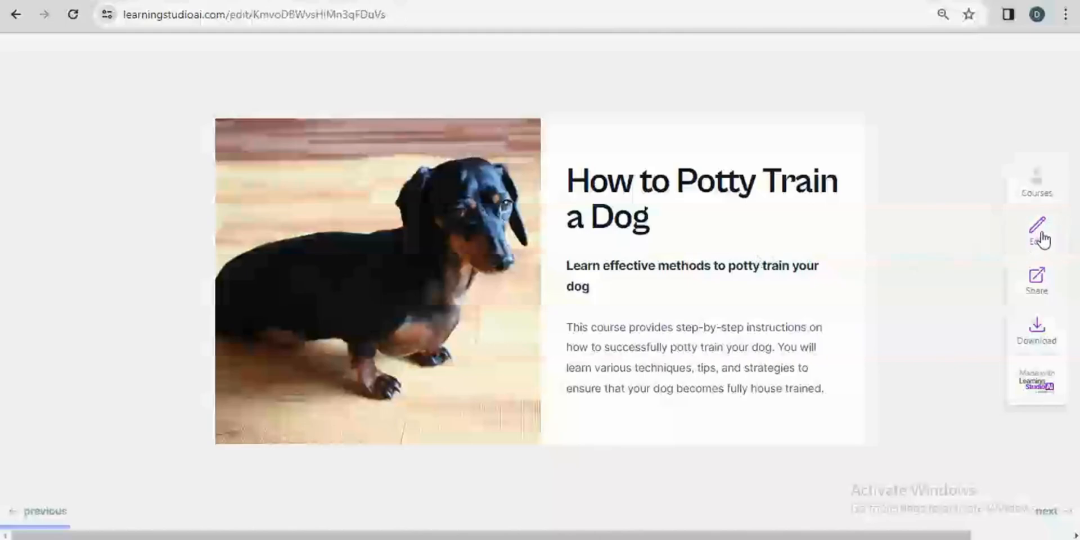
left_click(1040, 227)
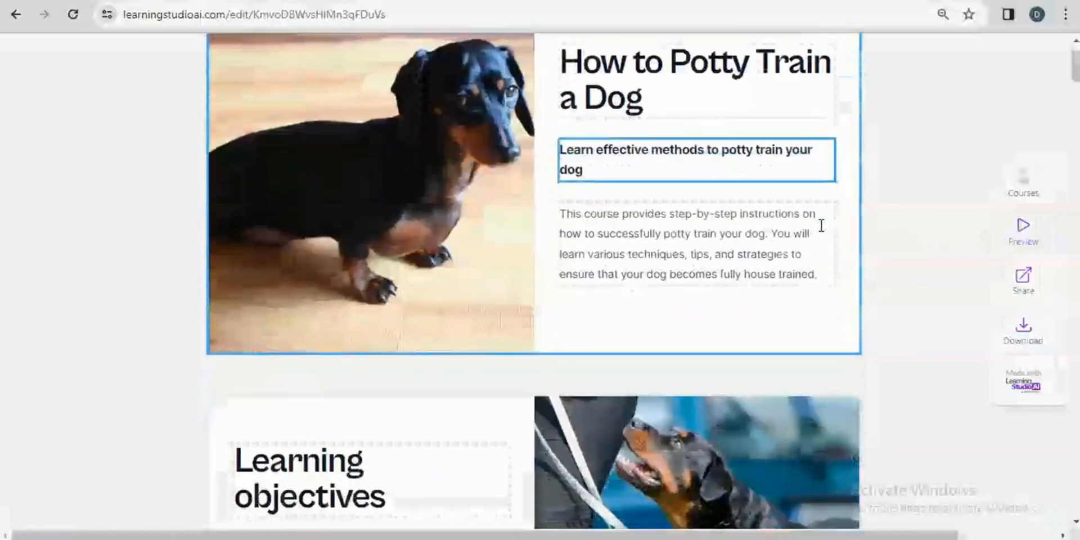
scroll("down", 3)
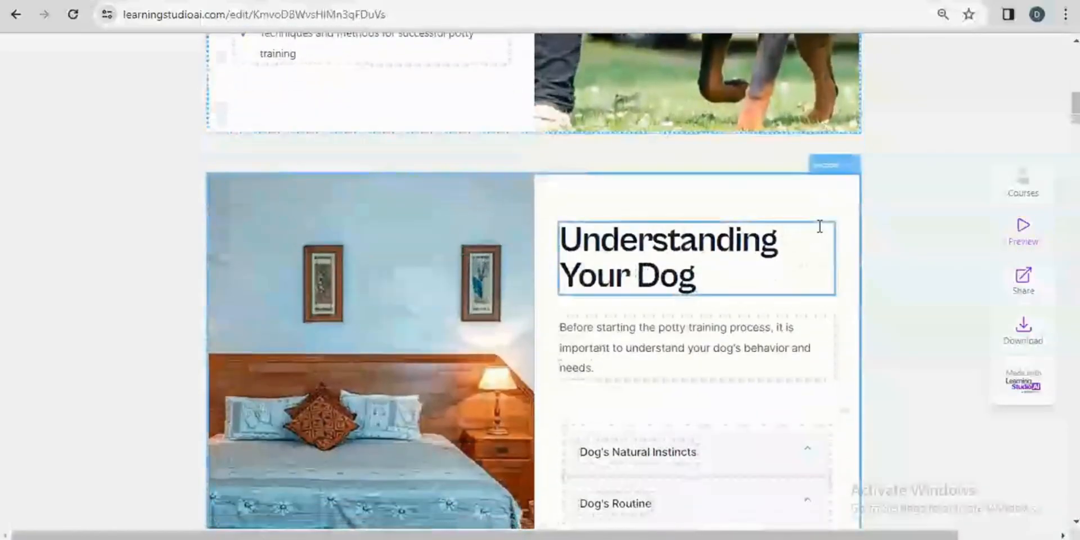
scroll("down", 3)
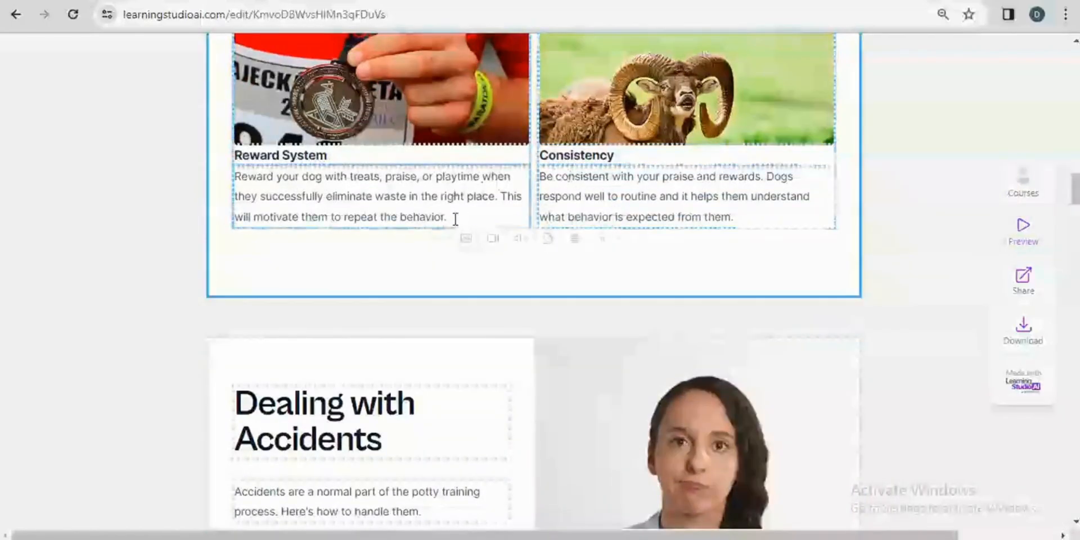
scroll("down", 3)
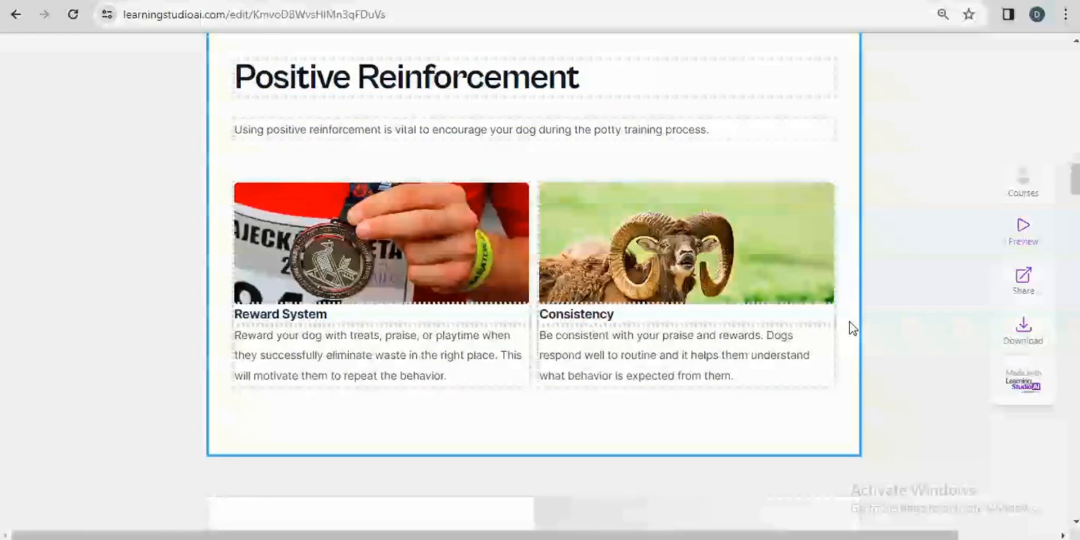
mouse_move(858, 325)
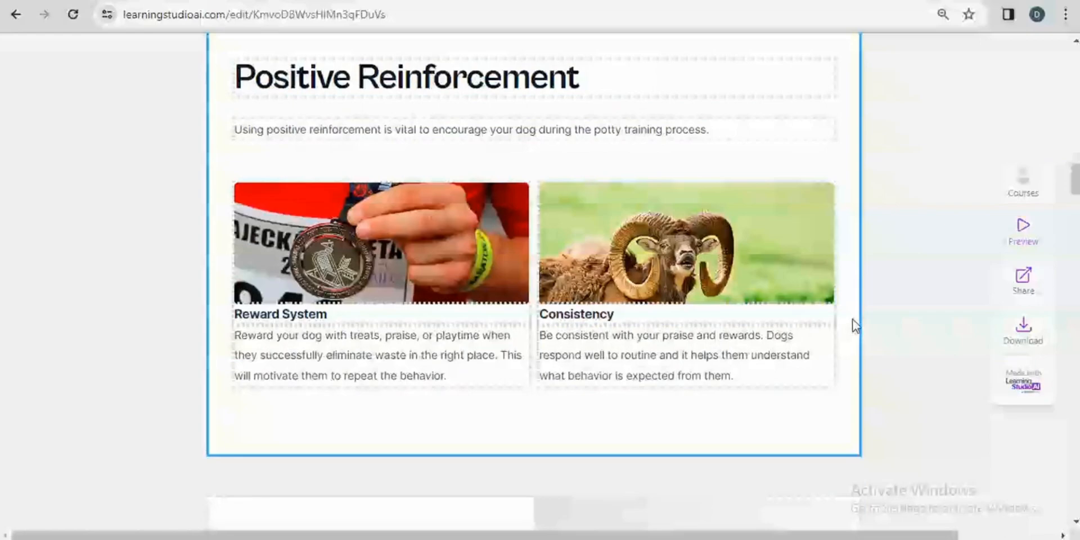
left_click(1023, 277)
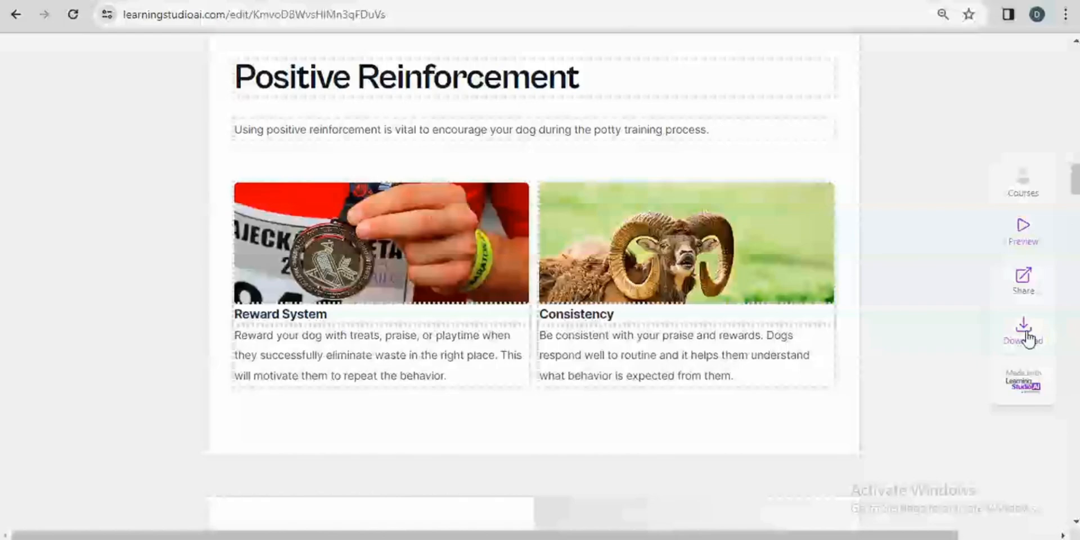
- Preview the 'How to Potty Train a Dog' card from Courses, then come back to the Courses list
left_click(1024, 176)
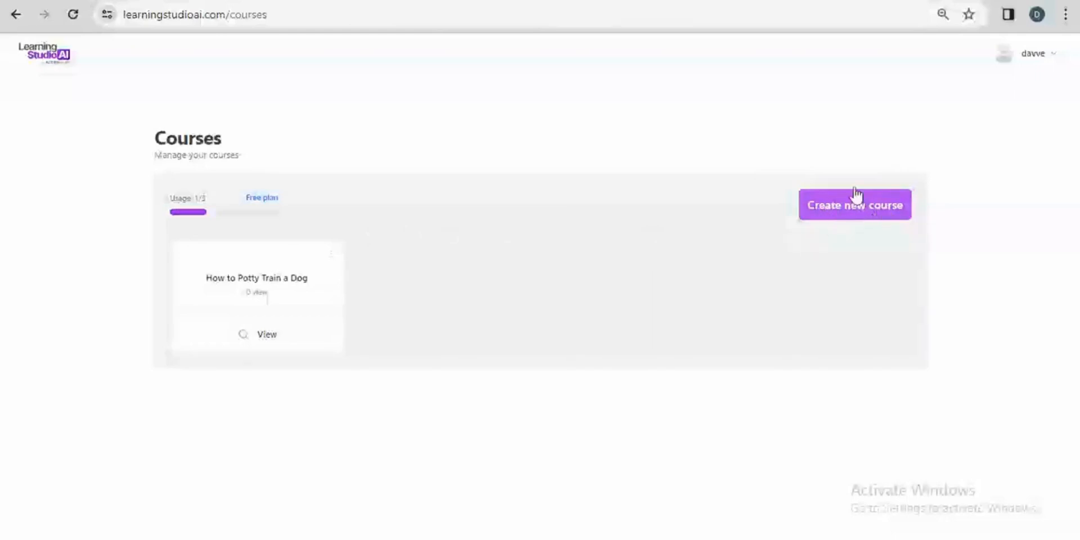
mouse_move(241, 237)
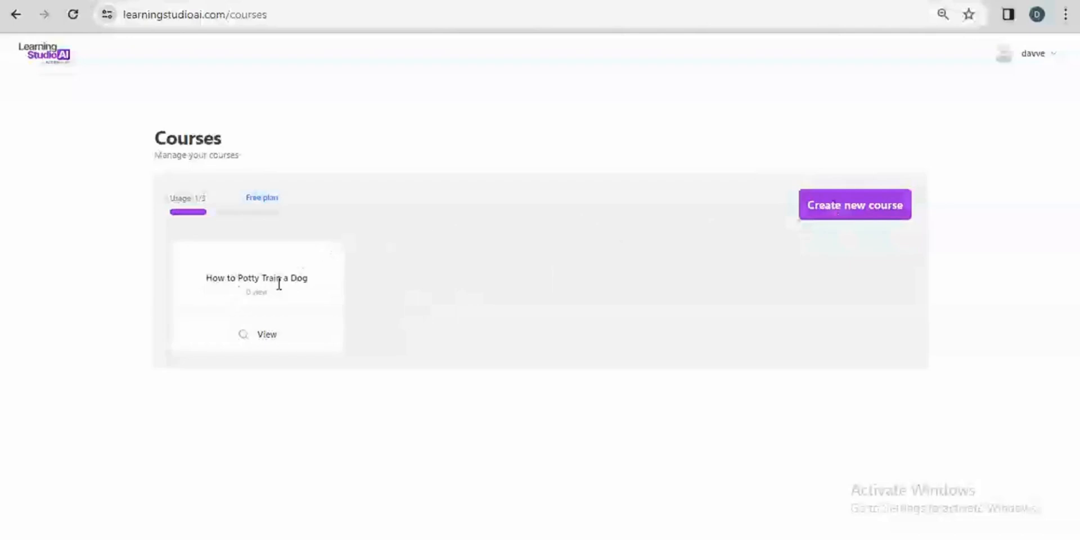
left_click(257, 334)
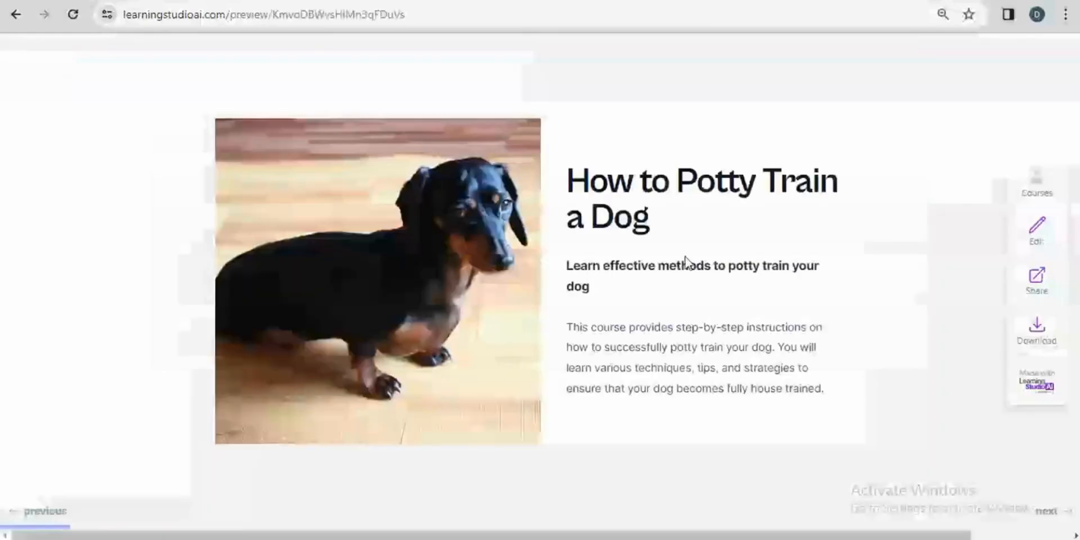
left_click(1037, 180)
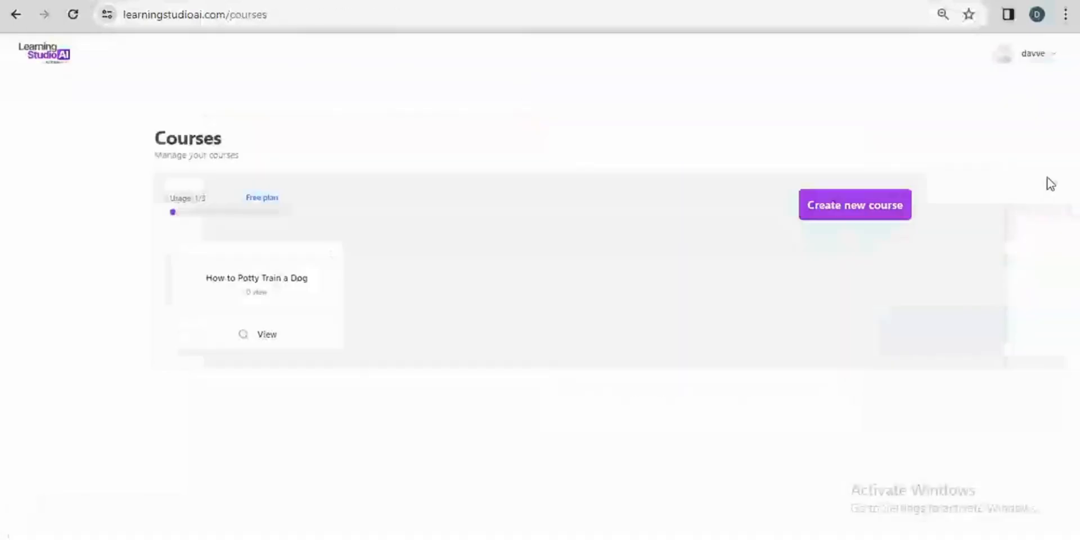